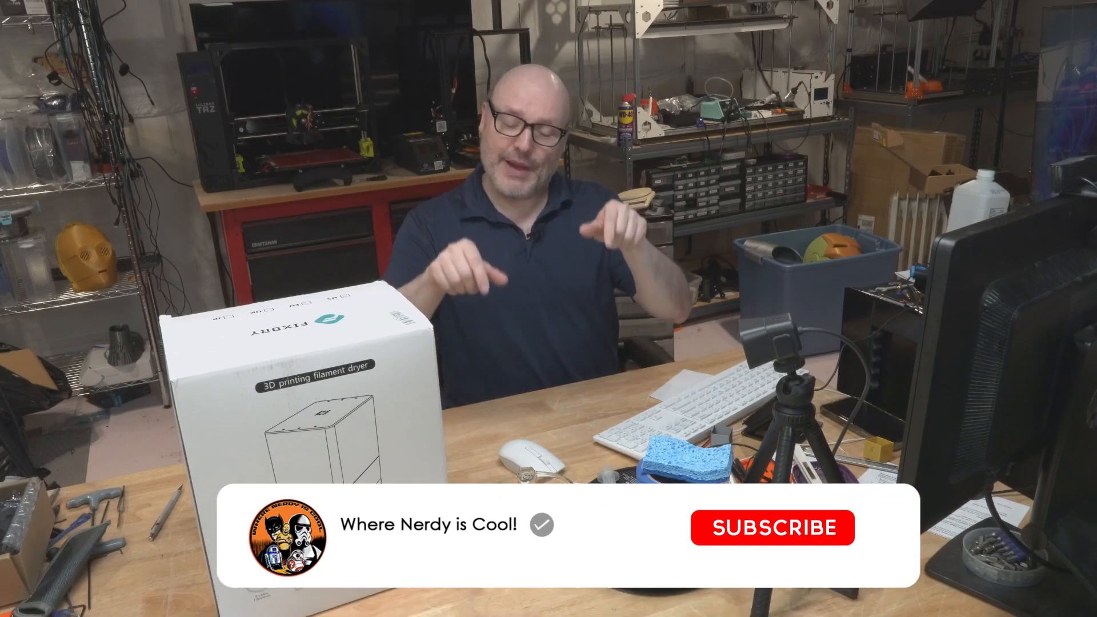
click(772, 527)
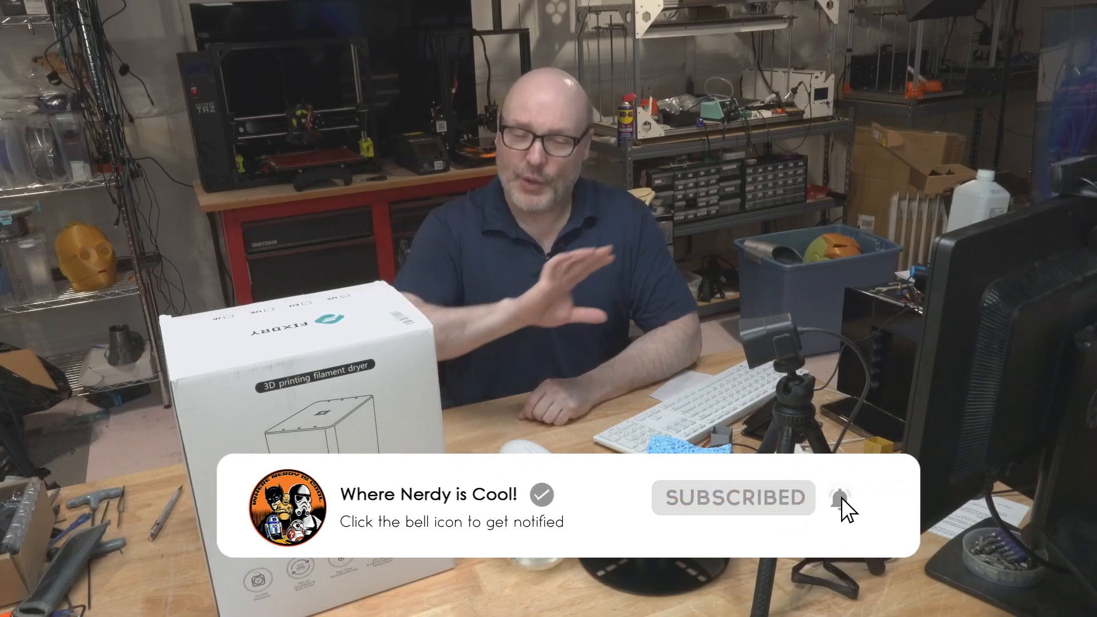